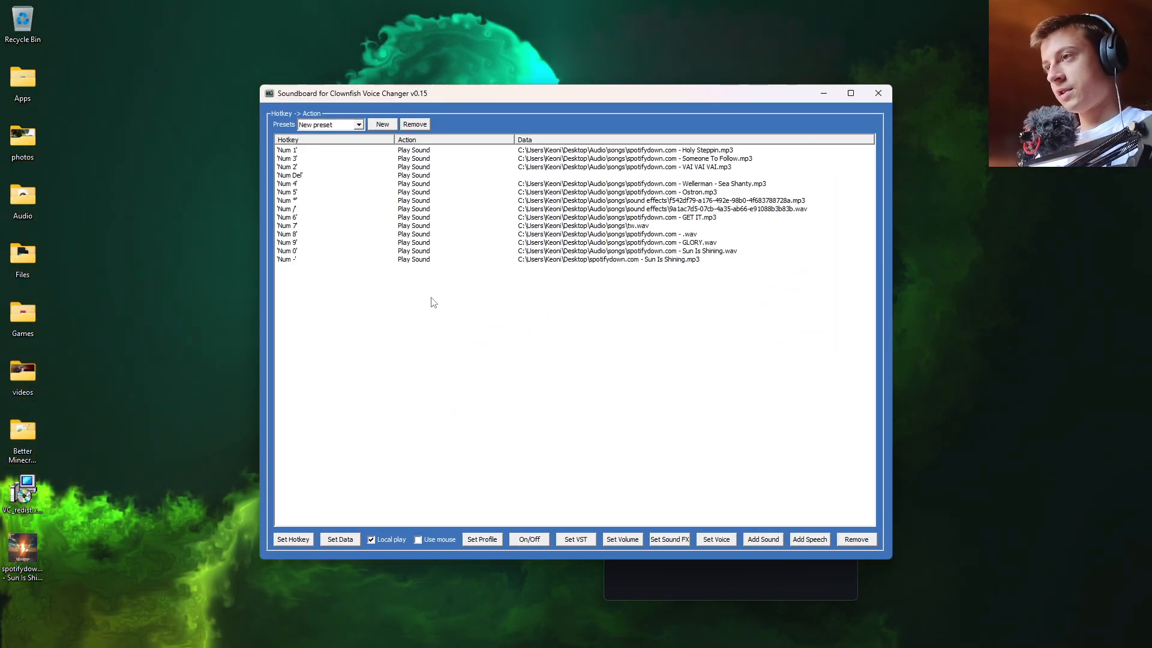
- Launch Audacity from Start search, tuck the soundboard away and skip the Automatic Crash Recovery prompt
{"action": "left_click", "coordinate": [558, 260]}
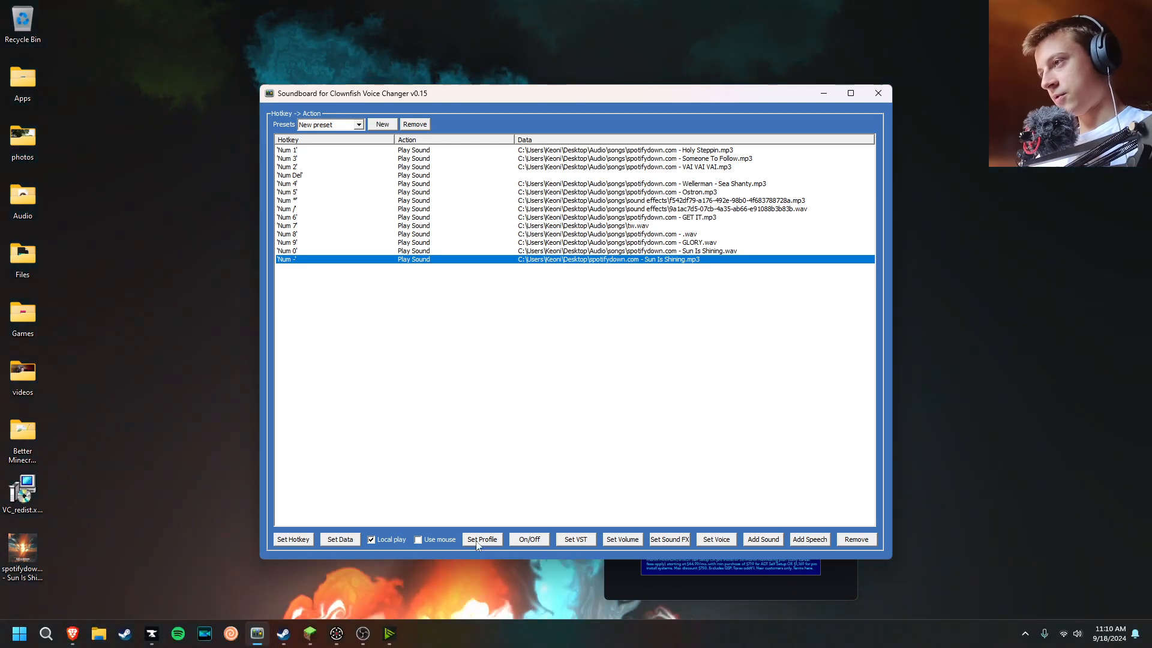
{"action": "mouse_move", "coordinate": [644, 270]}
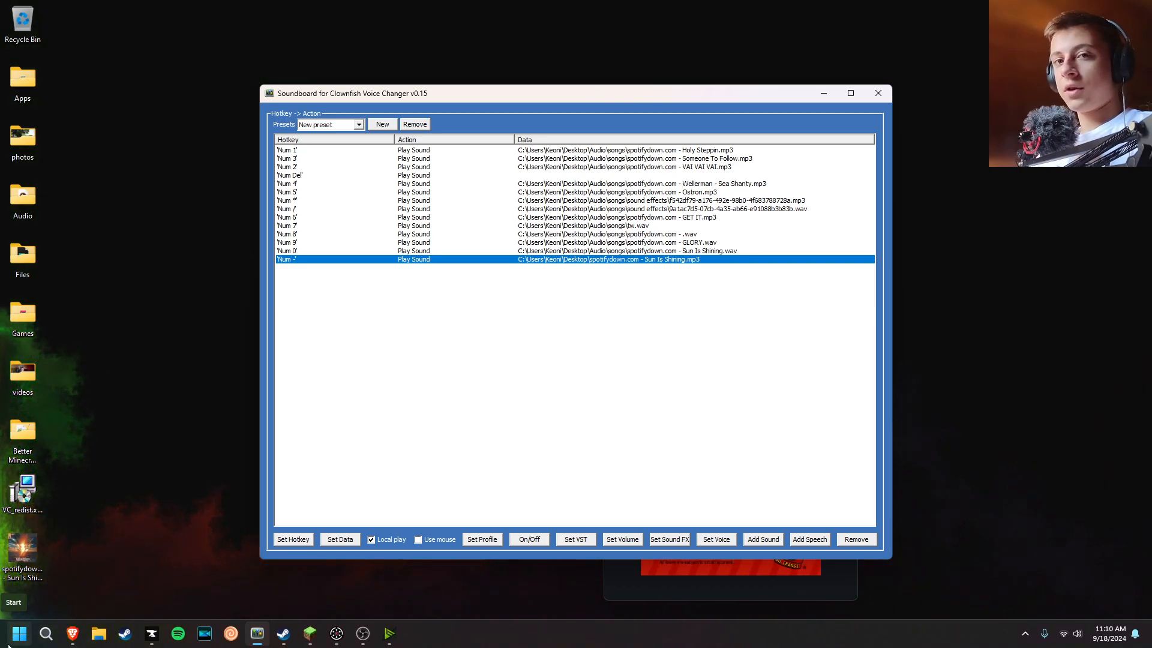
{"action": "left_click", "coordinate": [18, 633]}
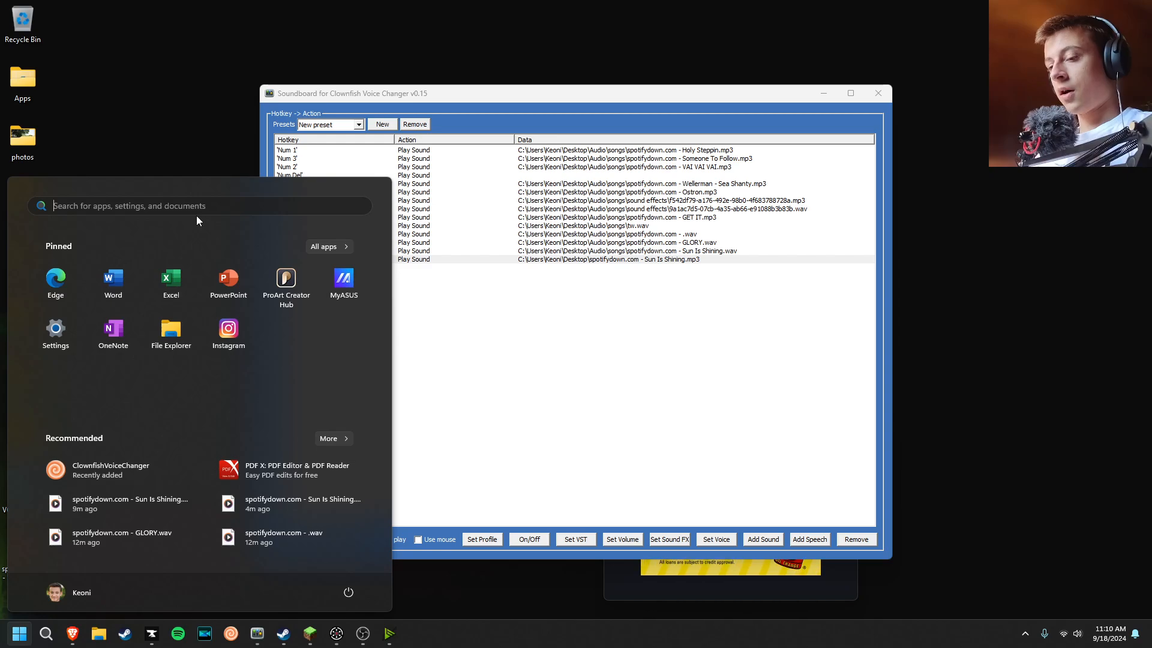
{"action": "type", "text": "audacity"}
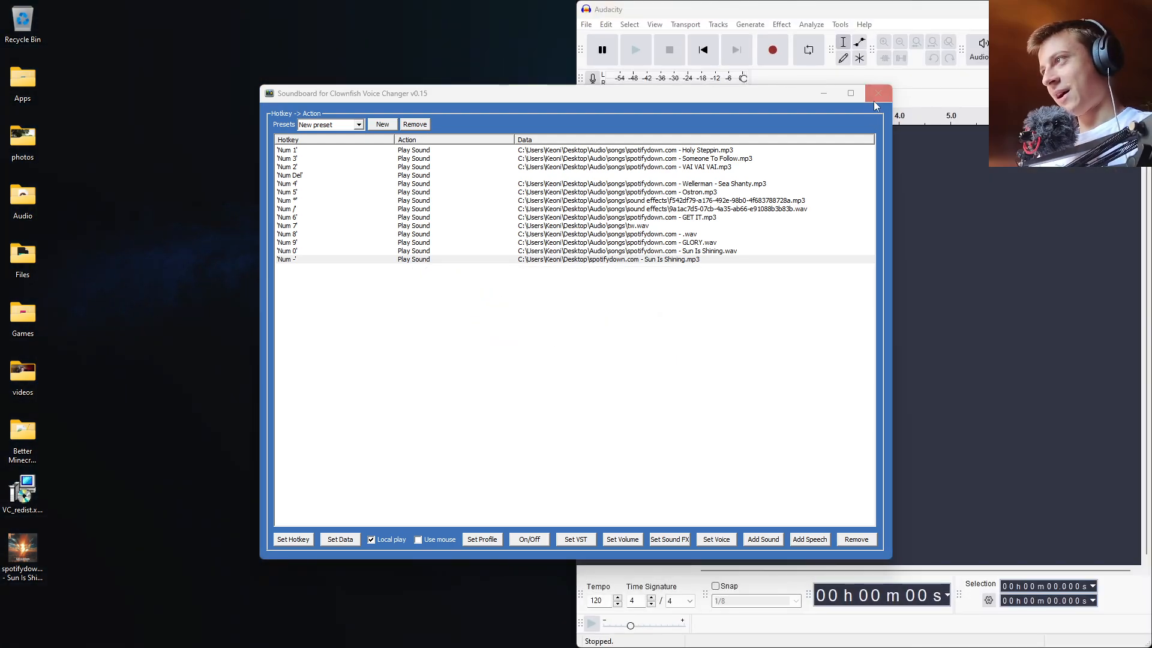
{"action": "left_click", "coordinate": [878, 94]}
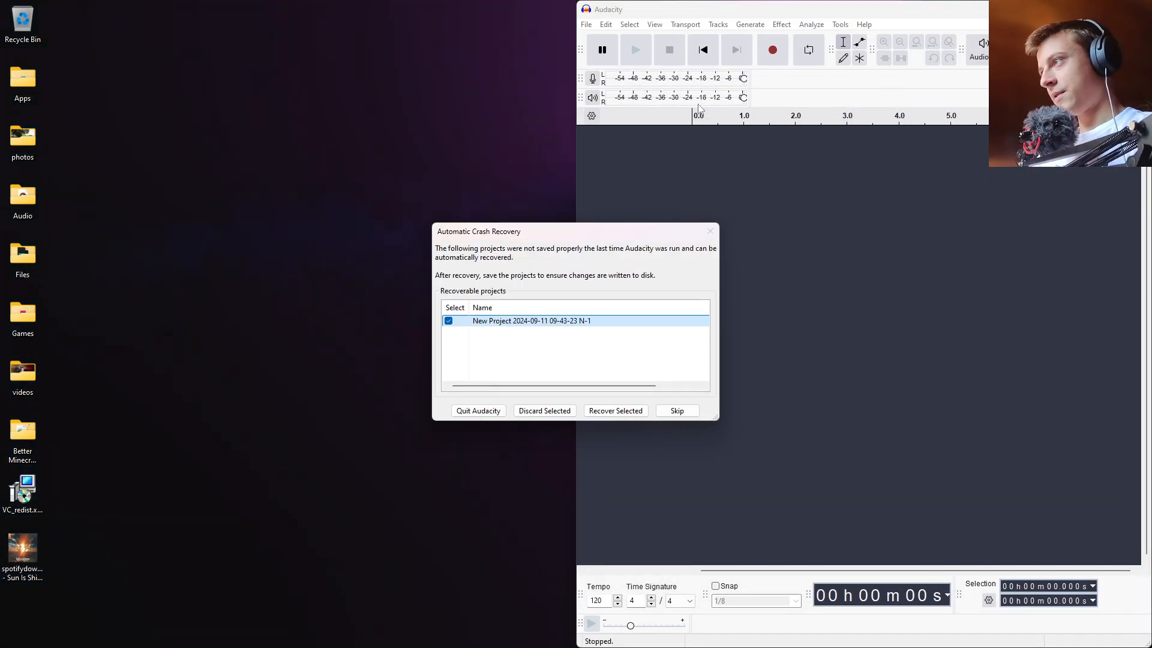
{"action": "left_click", "coordinate": [676, 410]}
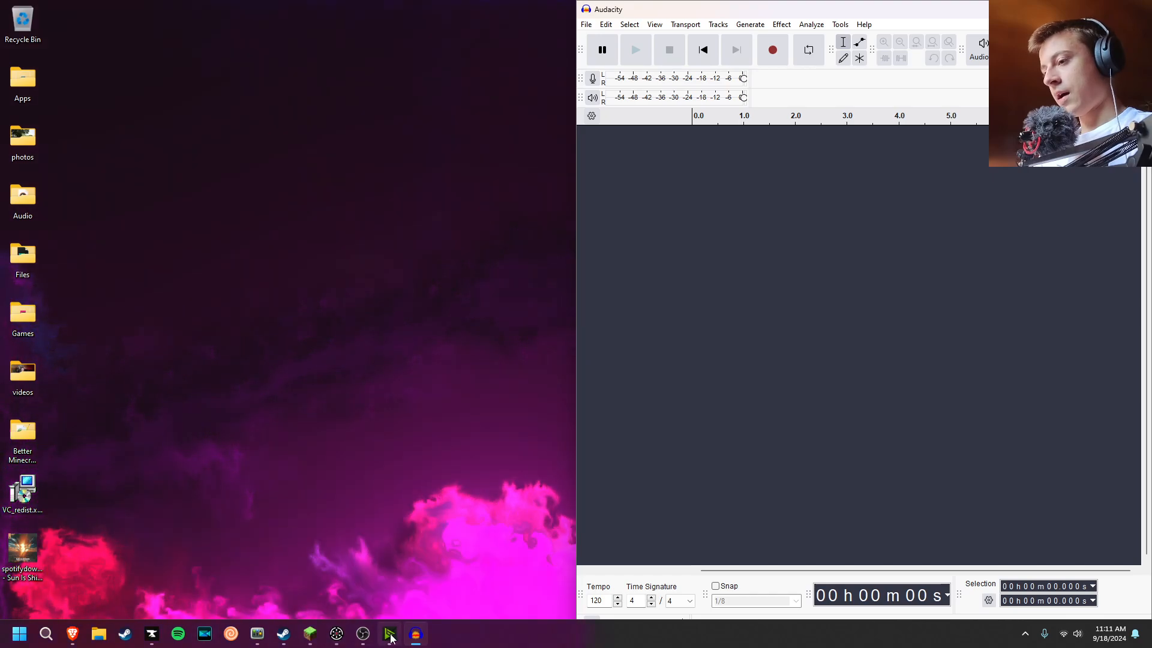
- Check the Num - path in the soundboard, then bring up Audacity's File menu with Sun Is Shining loaded
{"action": "left_click", "coordinate": [416, 633]}
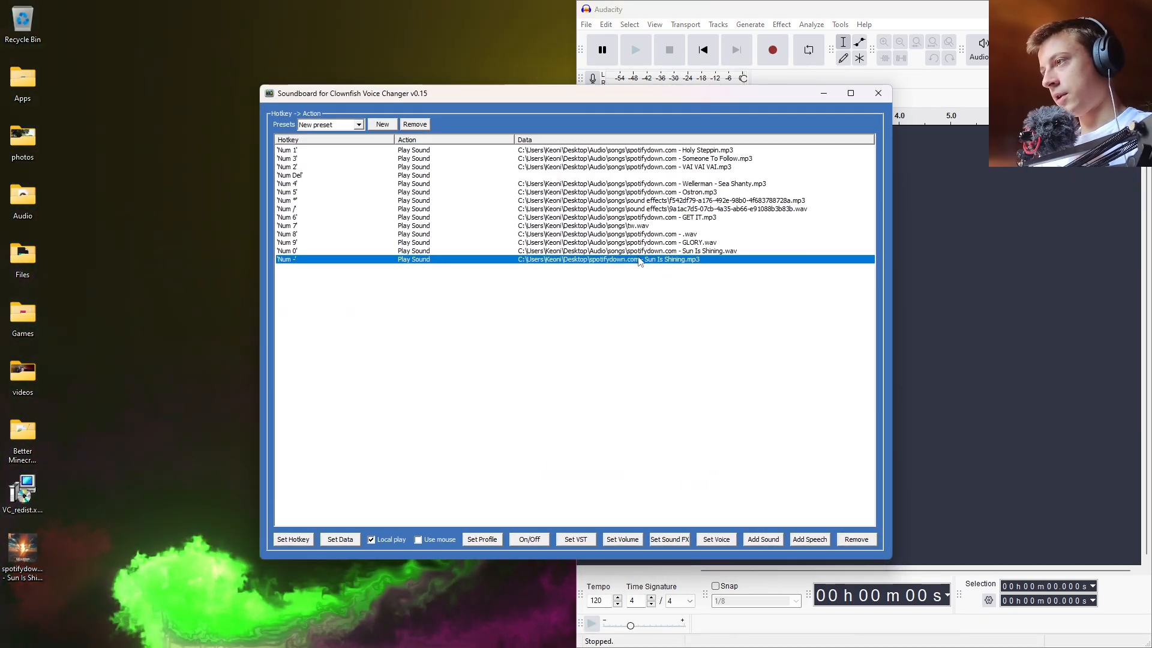
{"action": "left_click", "coordinate": [877, 93]}
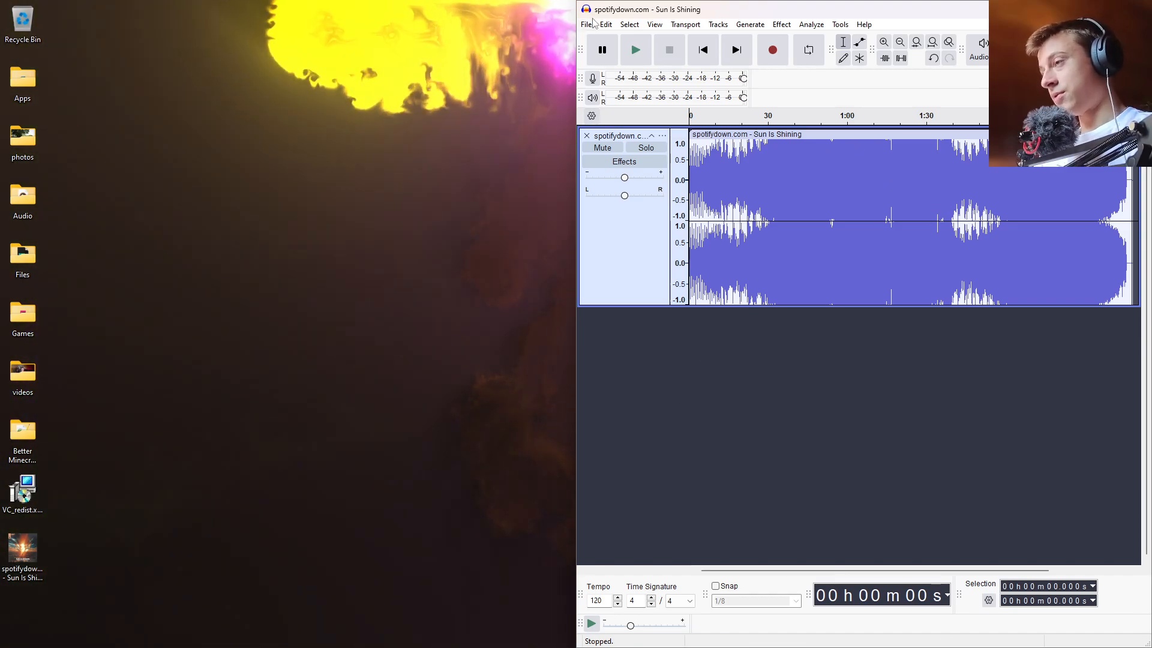
{"action": "left_click", "coordinate": [587, 24]}
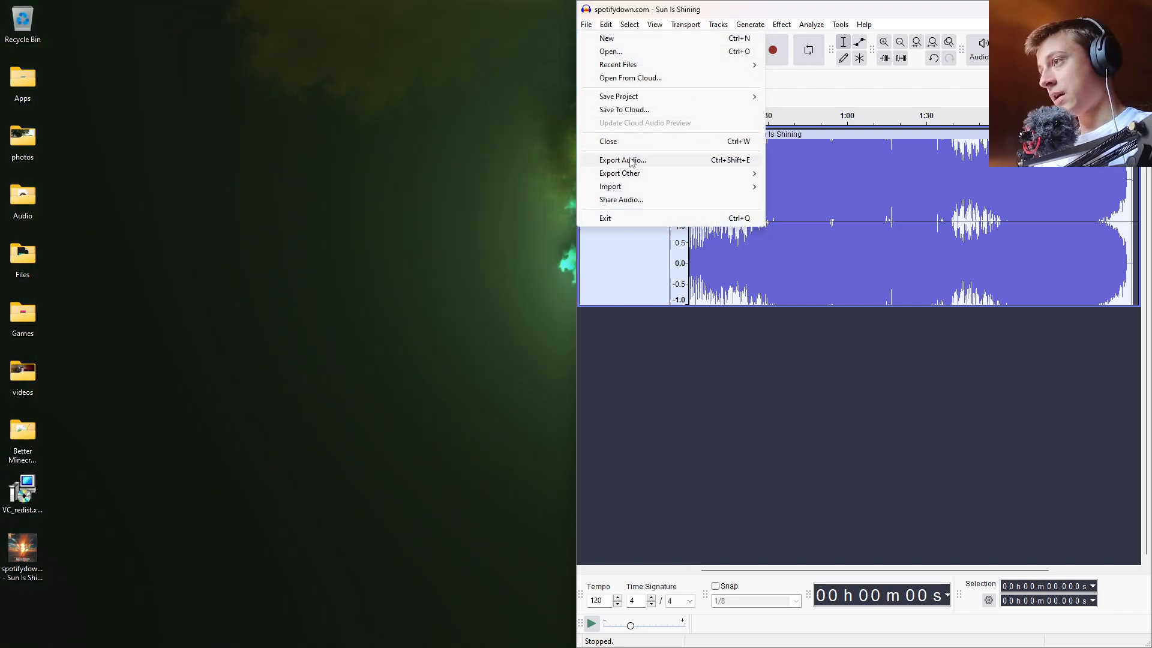
{"action": "left_click", "coordinate": [622, 160]}
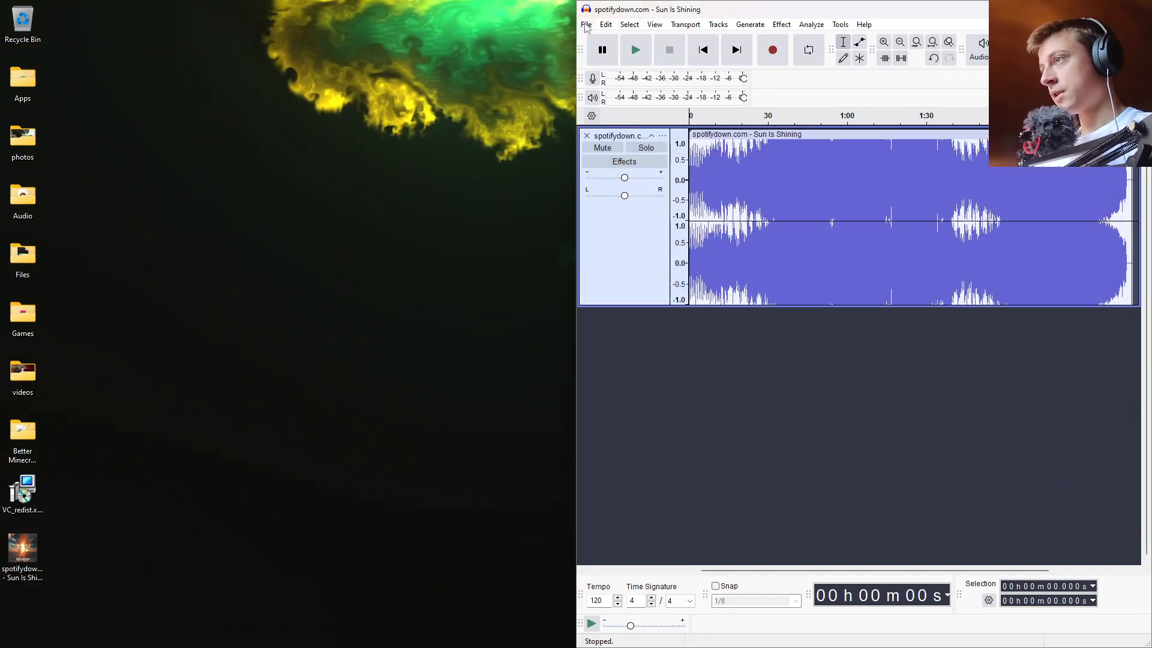
{"action": "left_click", "coordinate": [586, 24]}
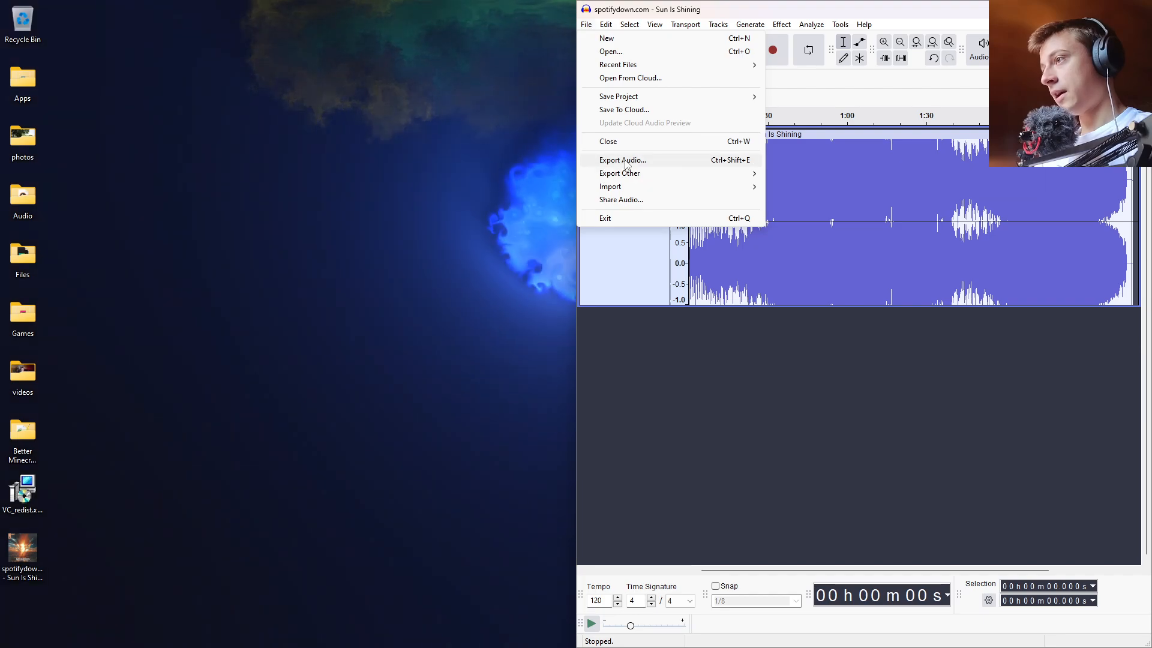
- Export Sun Is Shining to the desktop in WAV (Microsoft) format via Export Audio to computer
{"action": "left_click", "coordinate": [623, 159]}
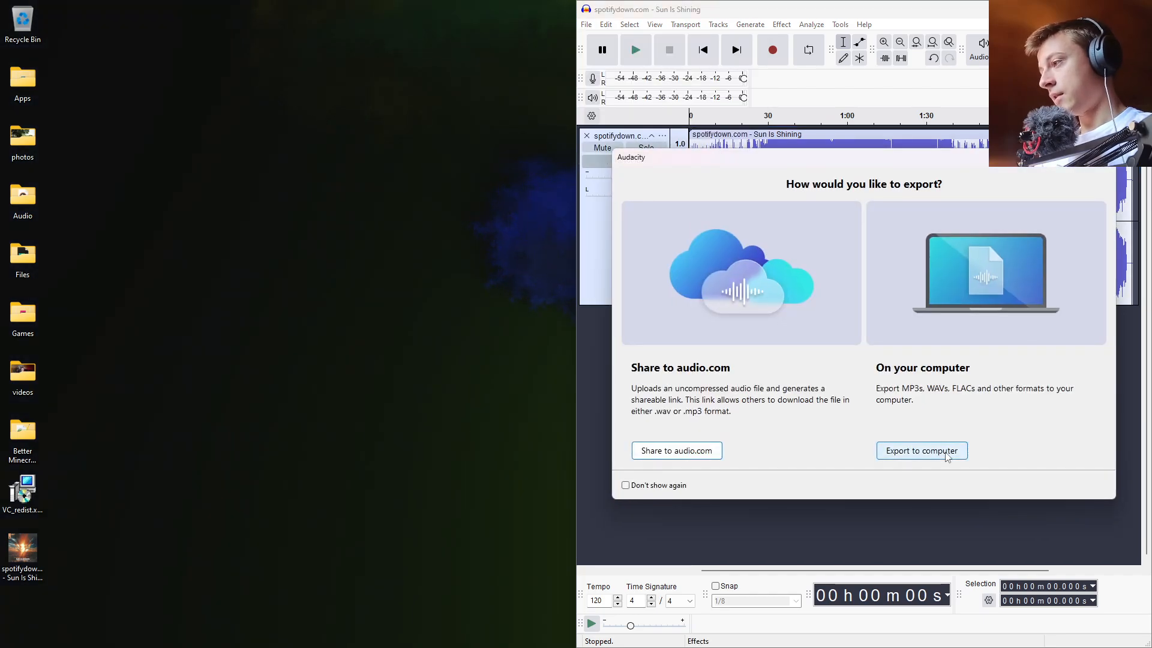
{"action": "left_click", "coordinate": [922, 450]}
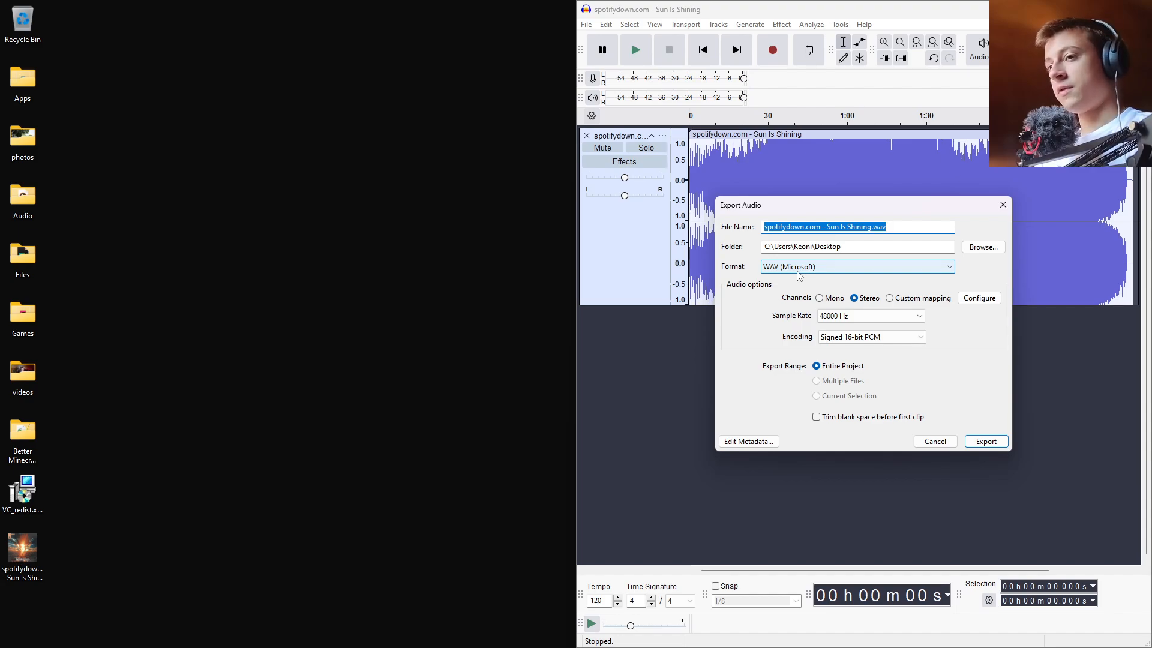
{"action": "left_click", "coordinate": [855, 267]}
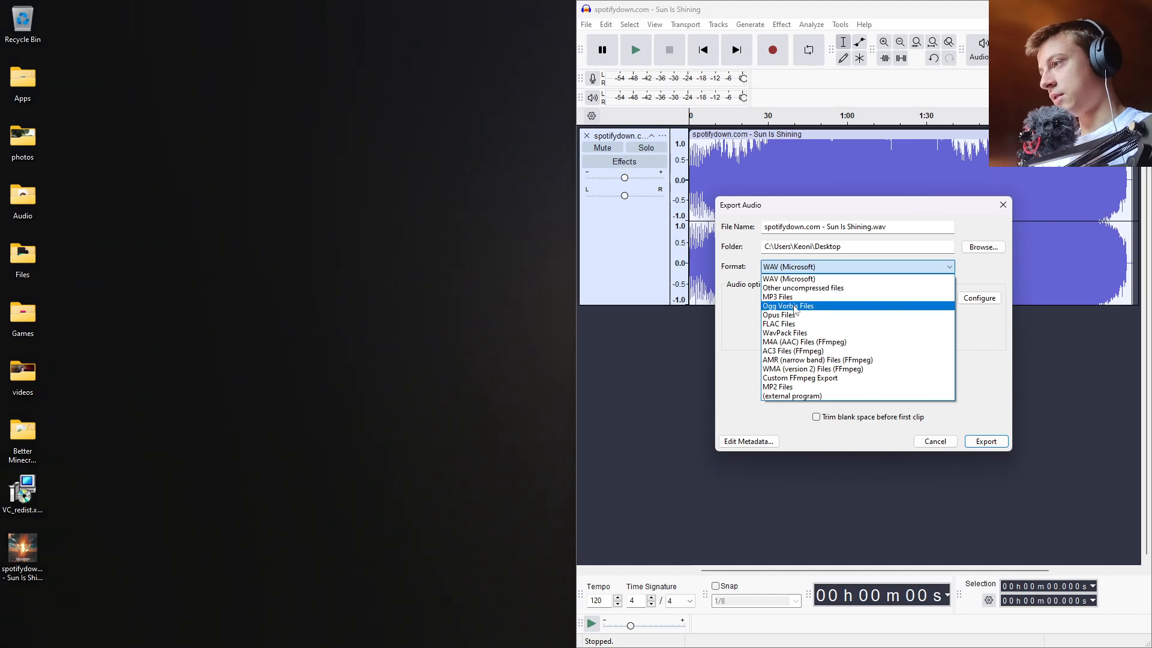
{"action": "left_click", "coordinate": [789, 278]}
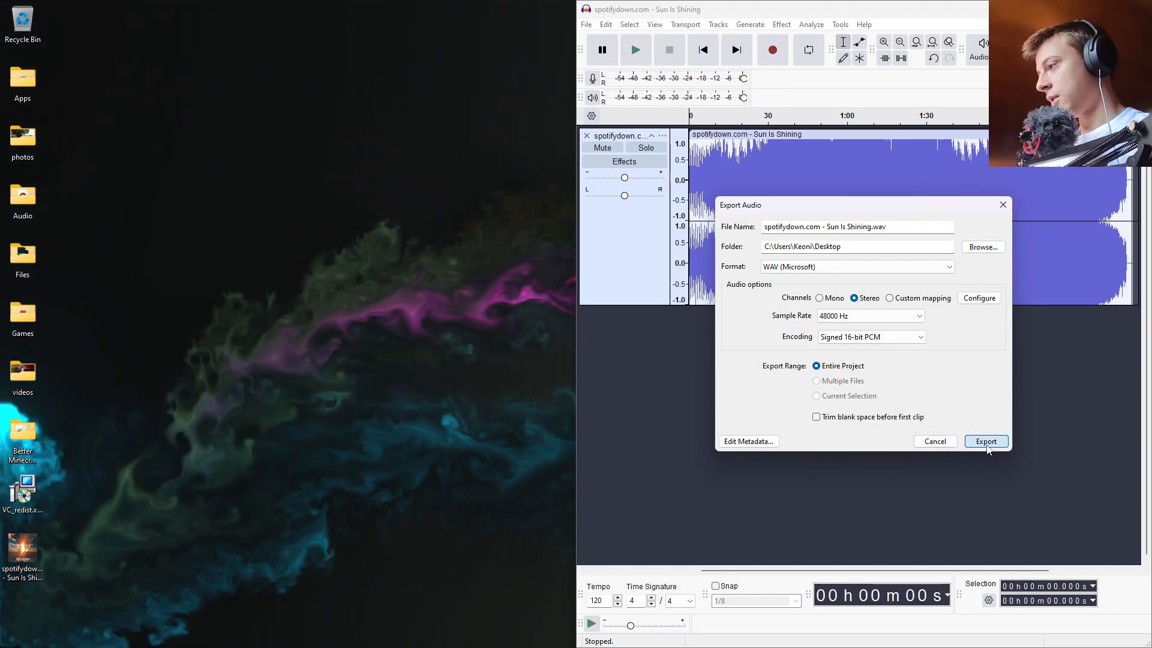
{"action": "left_click", "coordinate": [986, 440]}
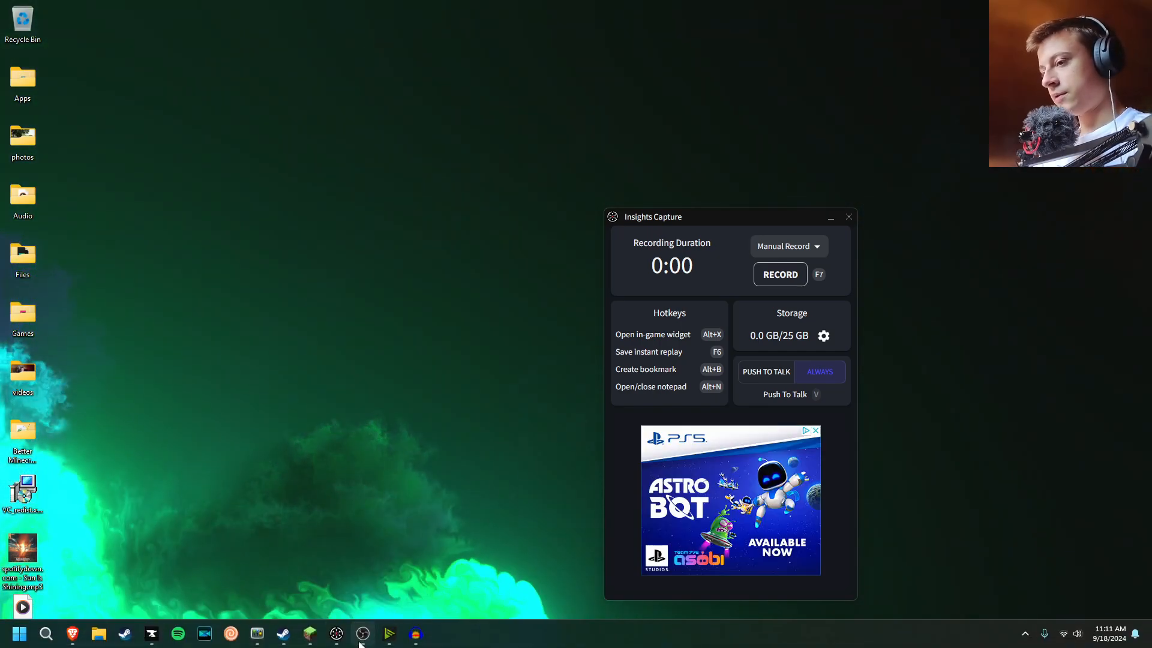
- Set the Num - hotkey's data to spotifydown.com - Sun Is Shining.wav from the Desktop
{"action": "left_click", "coordinate": [361, 632]}
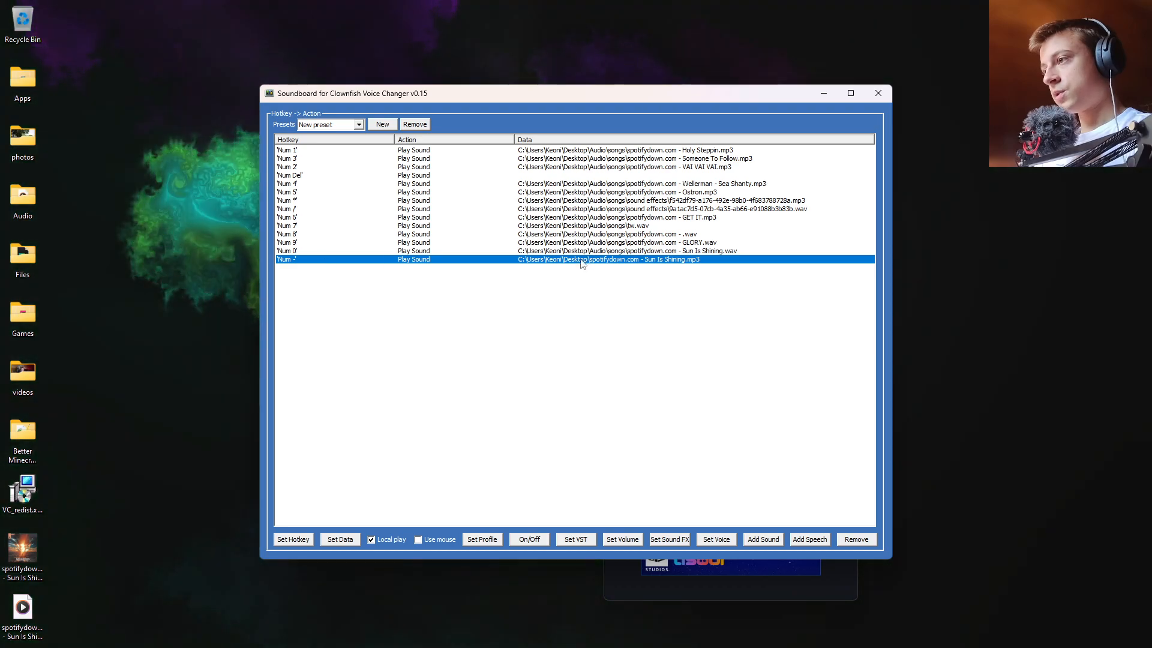
{"action": "left_click", "coordinate": [340, 539]}
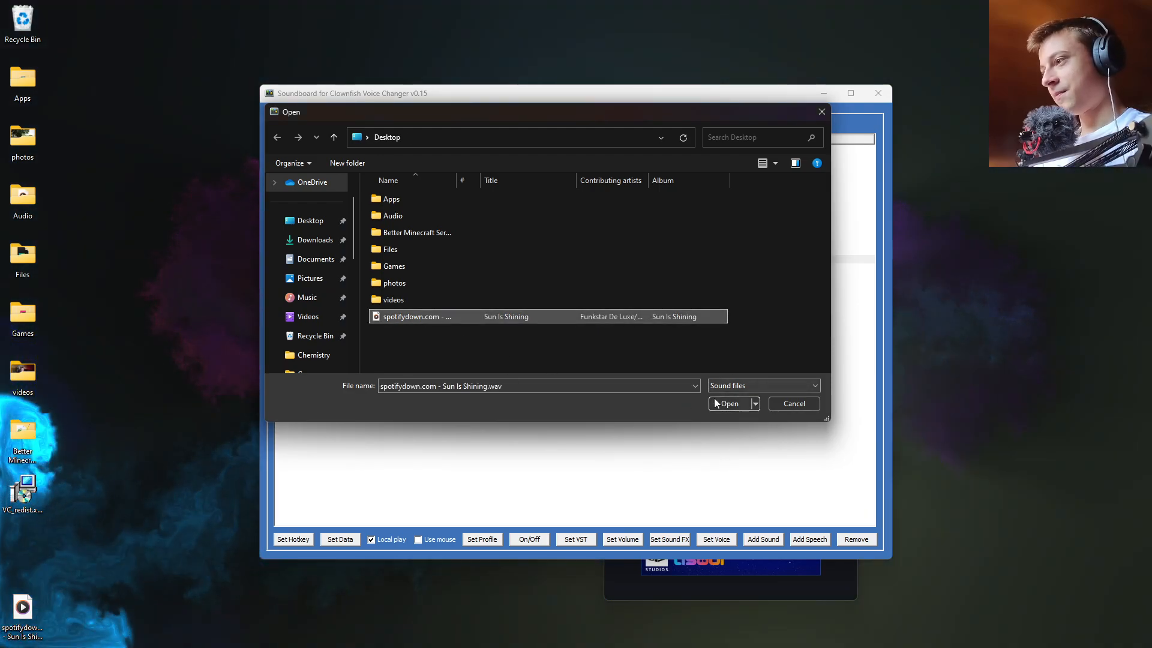
{"action": "left_click", "coordinate": [728, 404]}
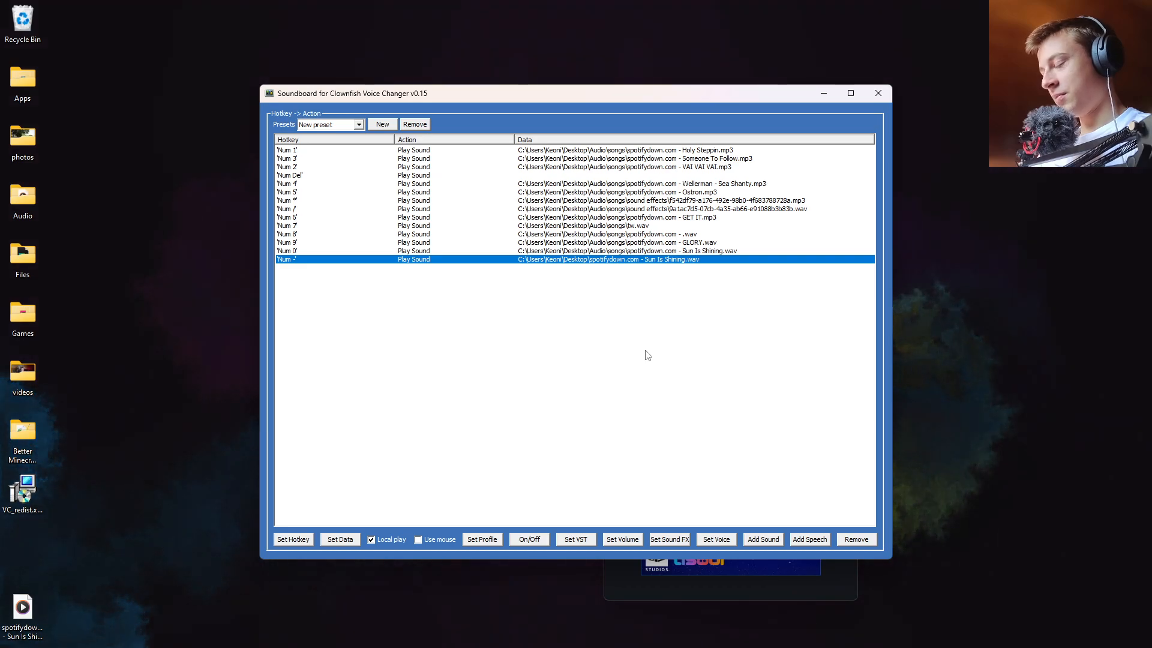